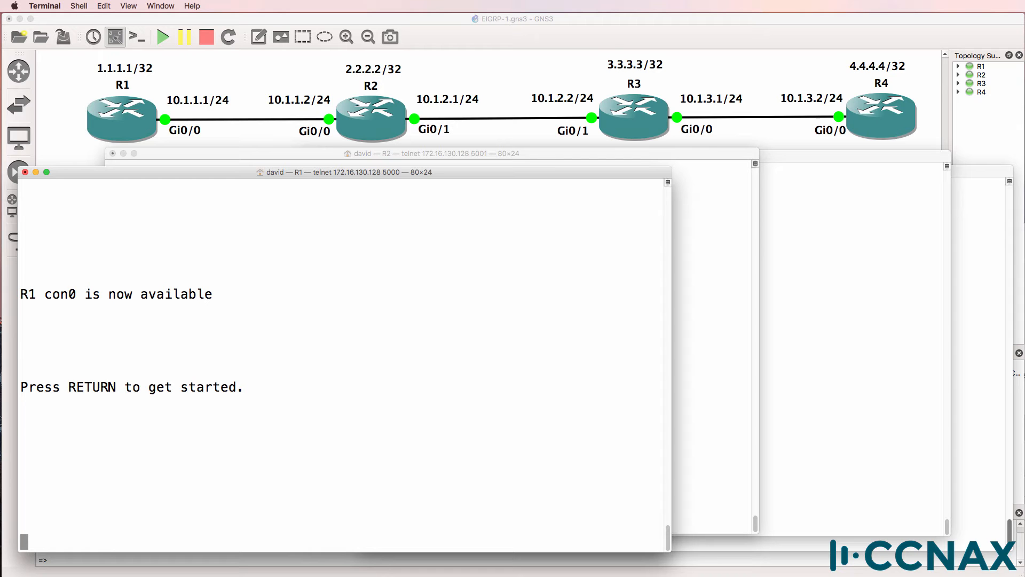
pyautogui.moveTo(144, 115)
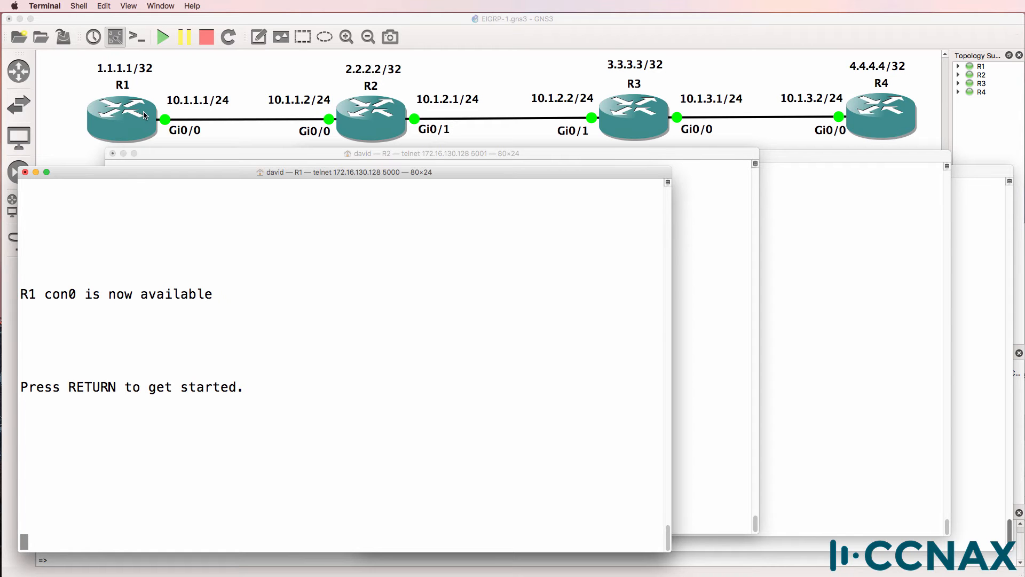
pyautogui.moveTo(870, 128)
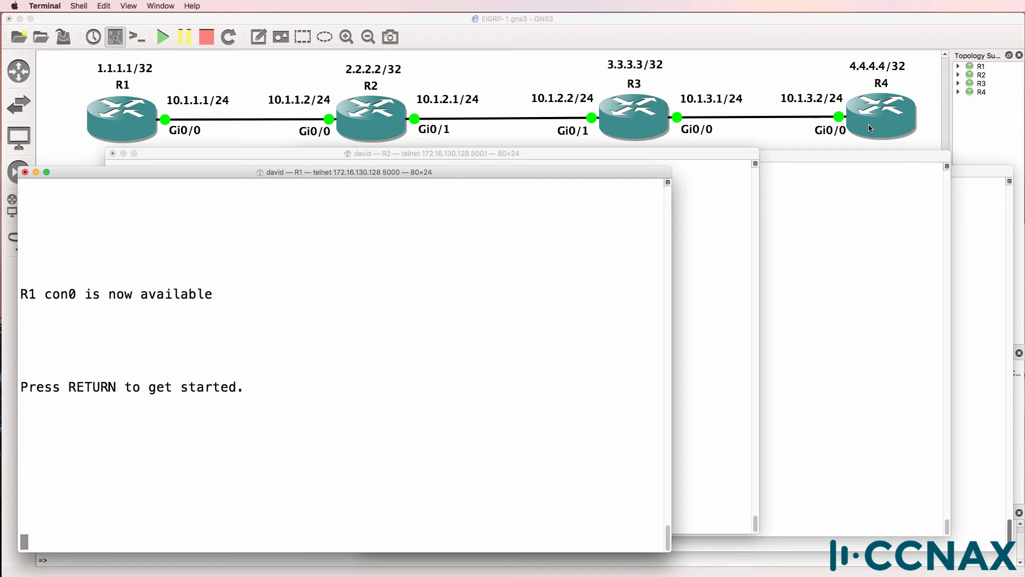
# - From R1, ping and traceroute 4.4.4.4 (both fail), then start querying the routing table
pyautogui.press('return')
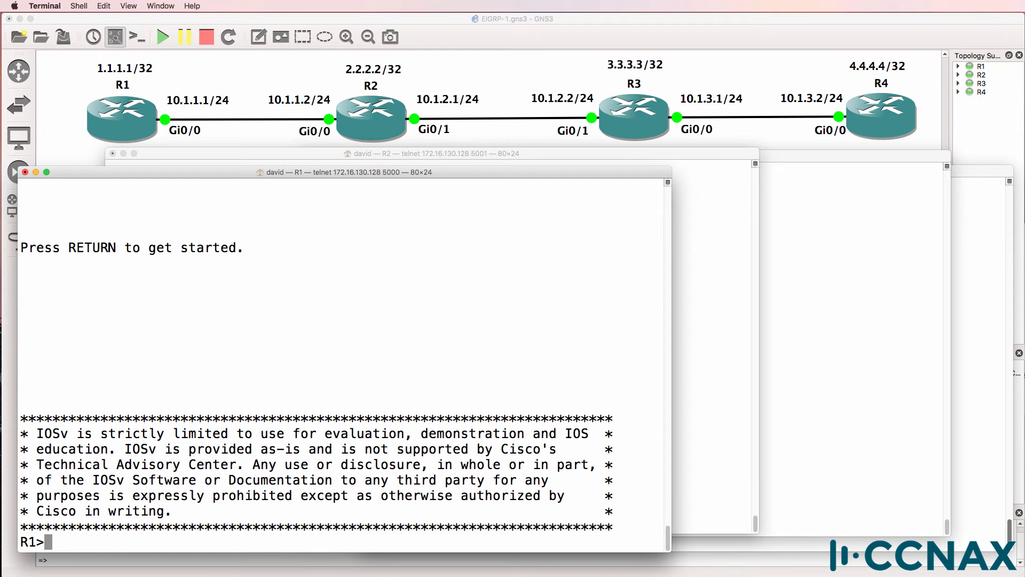
pyautogui.write('ping 4.4.4.4')
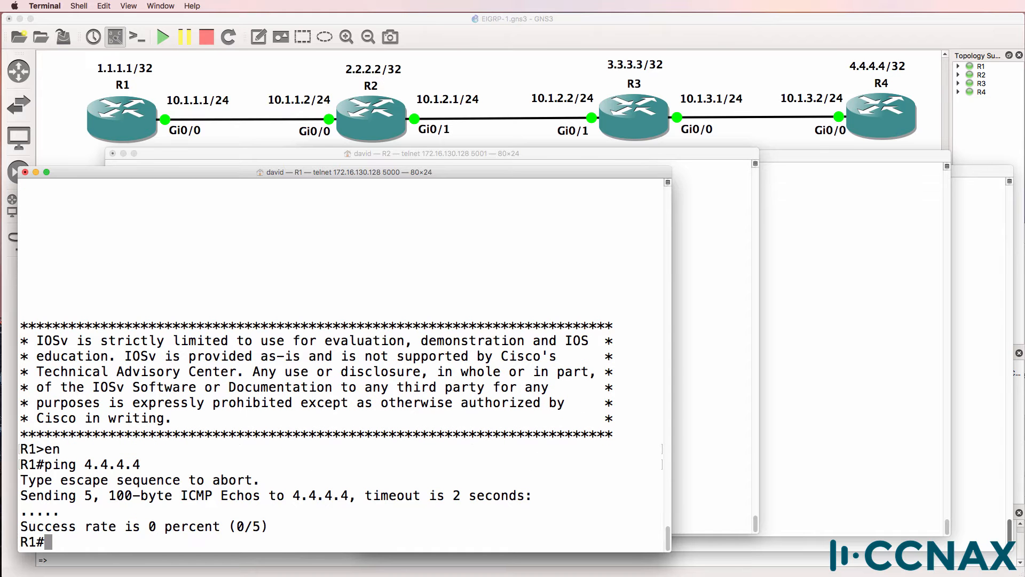
pyautogui.write('tr')
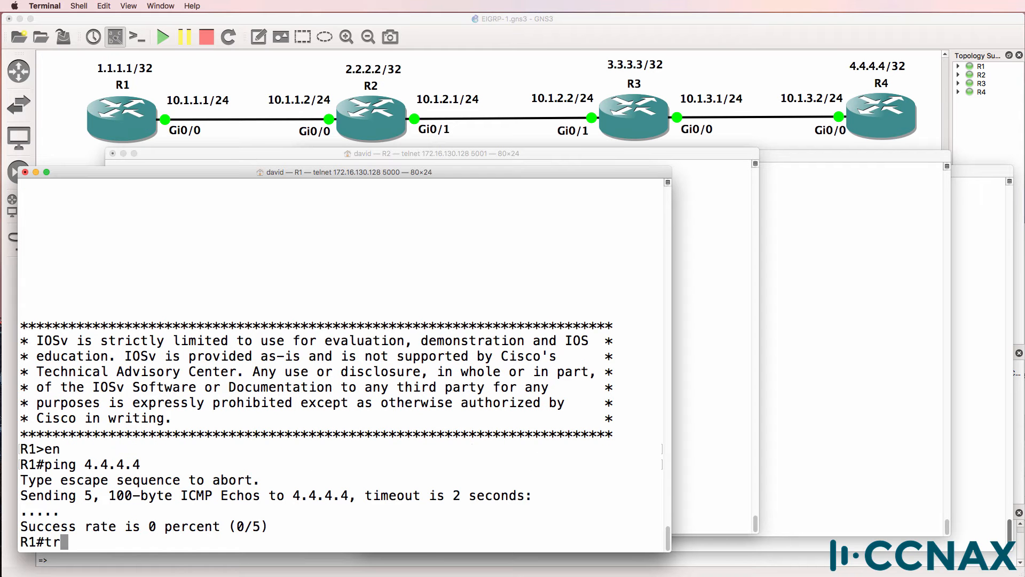
pyautogui.write('aceroute 4.4.4.4')
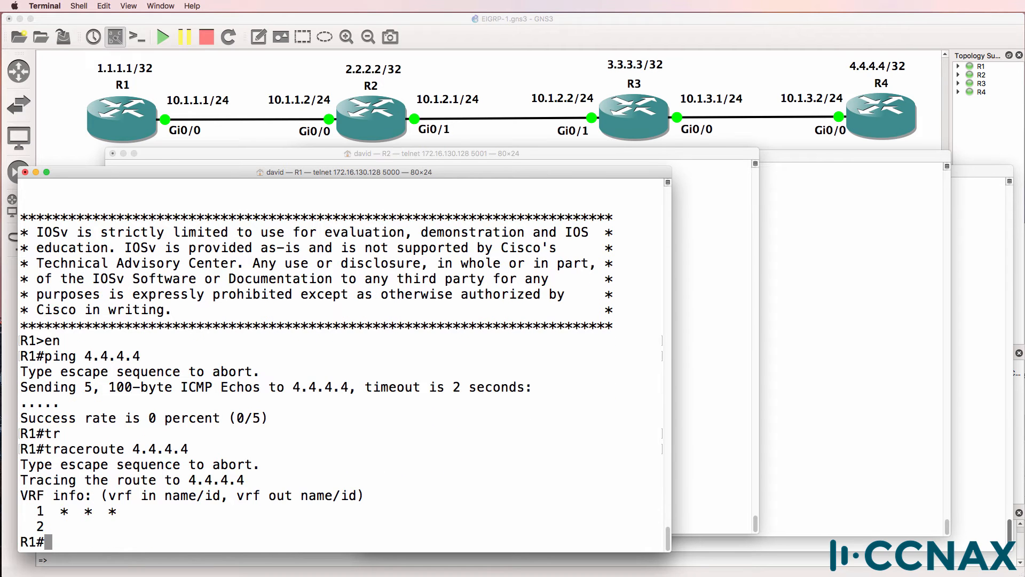
pyautogui.write('sh ip route')
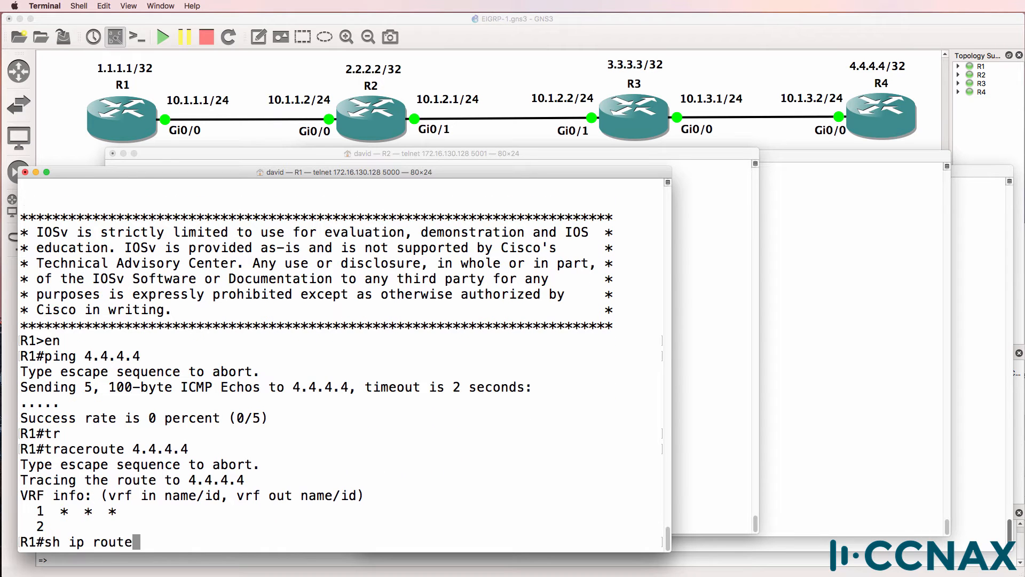
# - Show R1's routes and EIGRP neighbor 10.1.1.2, ping 2.2.2.2 successfully and highlight its route entry
pyautogui.press('Return')
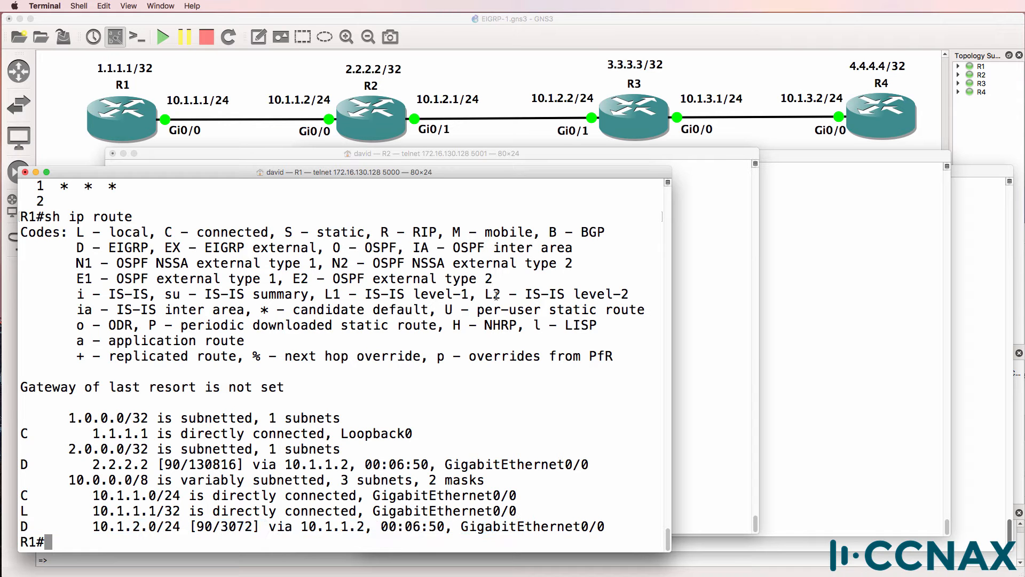
pyautogui.write('s')
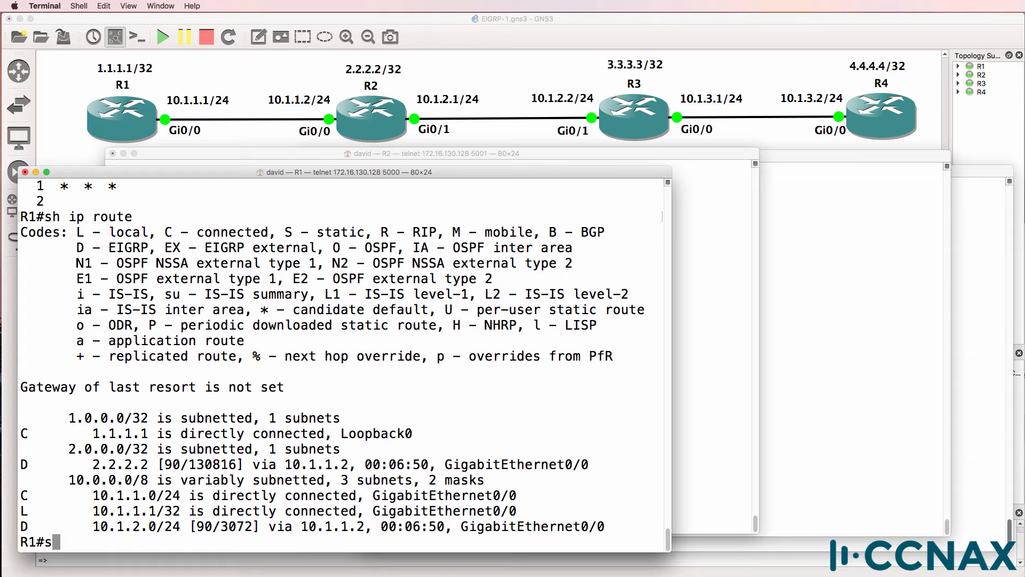
pyautogui.write('h ip eigrp nei')
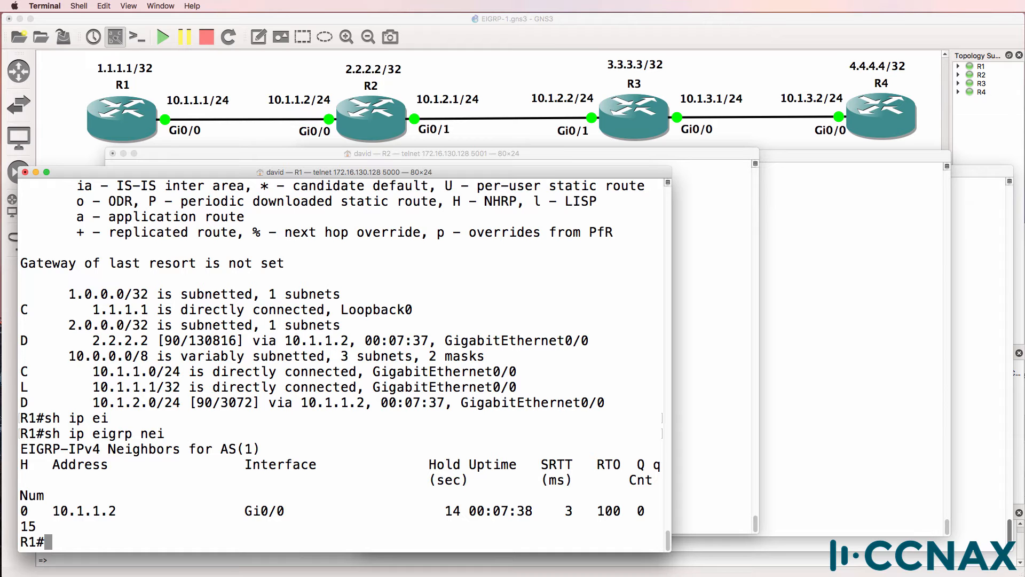
pyautogui.write('ping 2.2.2.2')
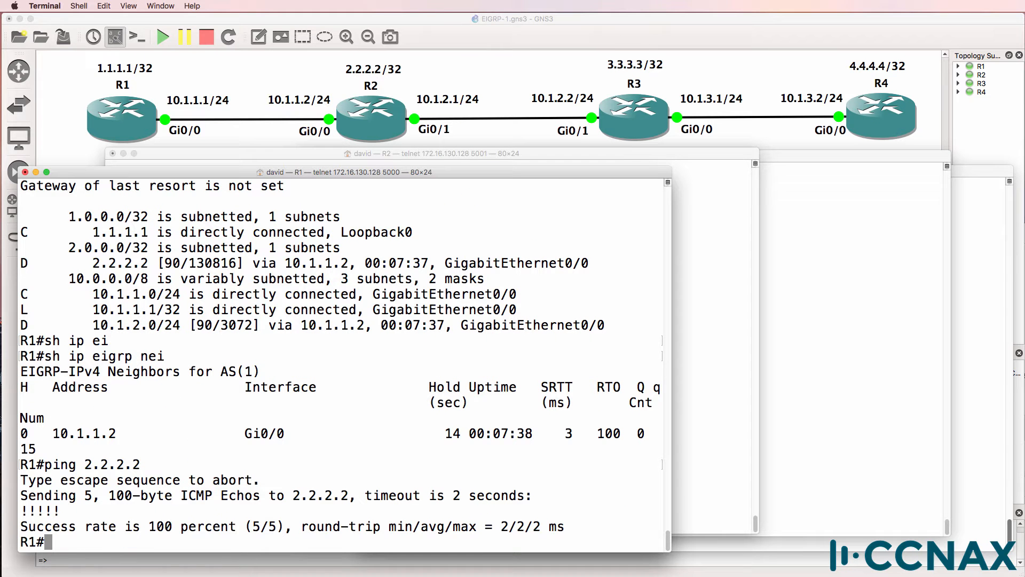
pyautogui.moveTo(70, 249)
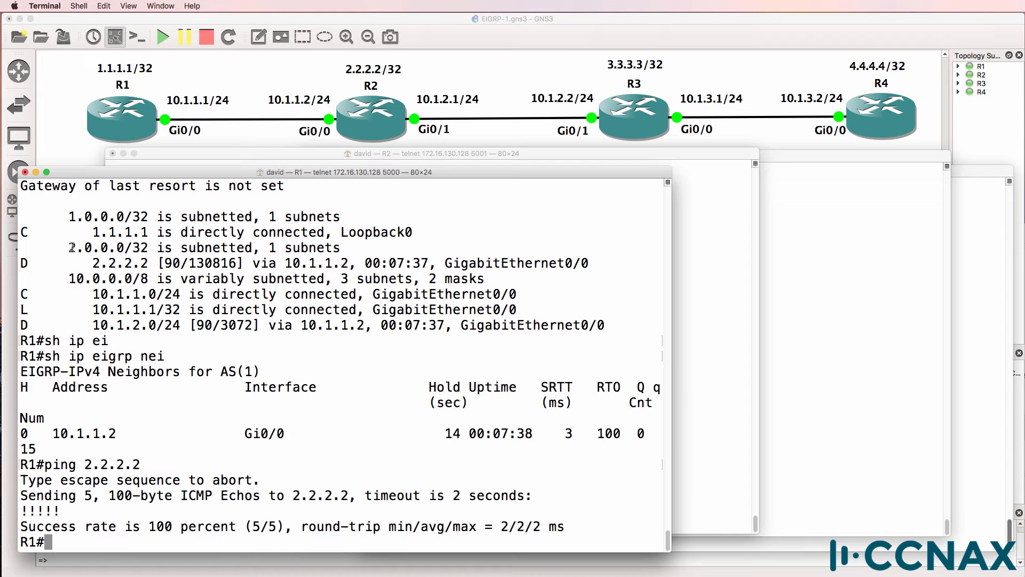
pyautogui.doubleClick(119, 263)
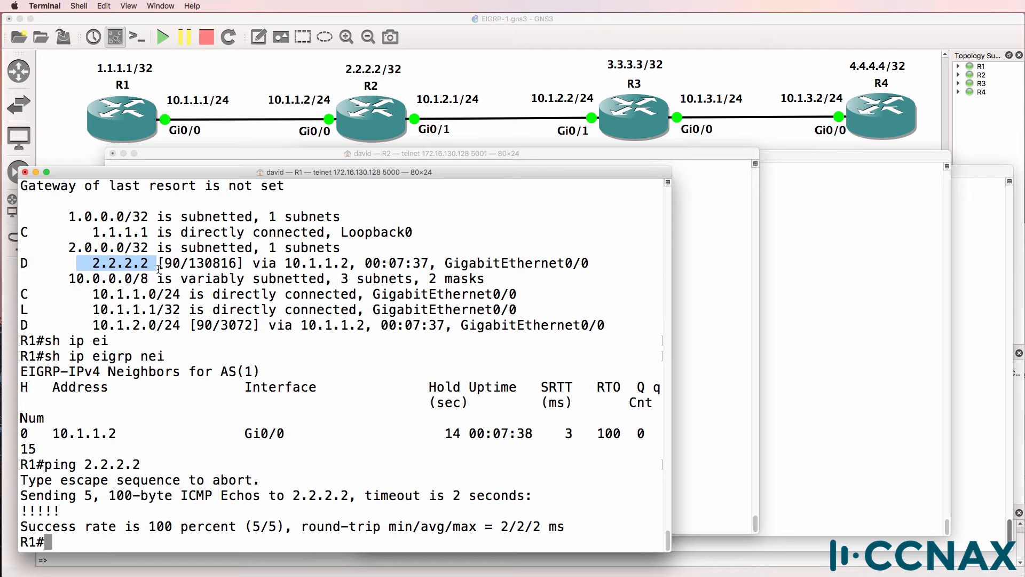
pyautogui.moveTo(451, 202)
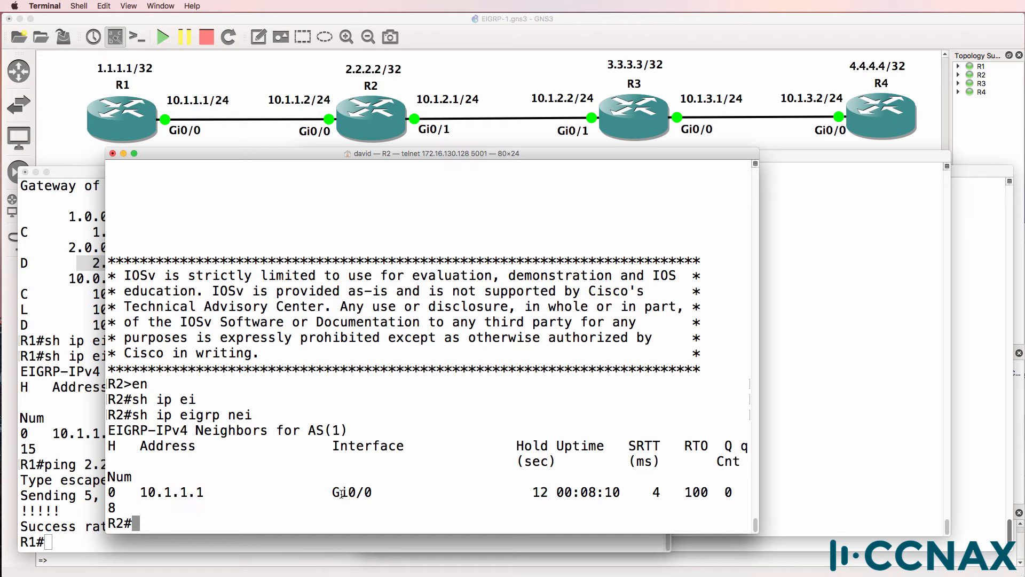
# - On R2, list the single EIGRP neighbor 10.1.1.1, leave config mode and start filtering the running config
pyautogui.doubleClick(352, 491)
pyautogui.write('conf t')
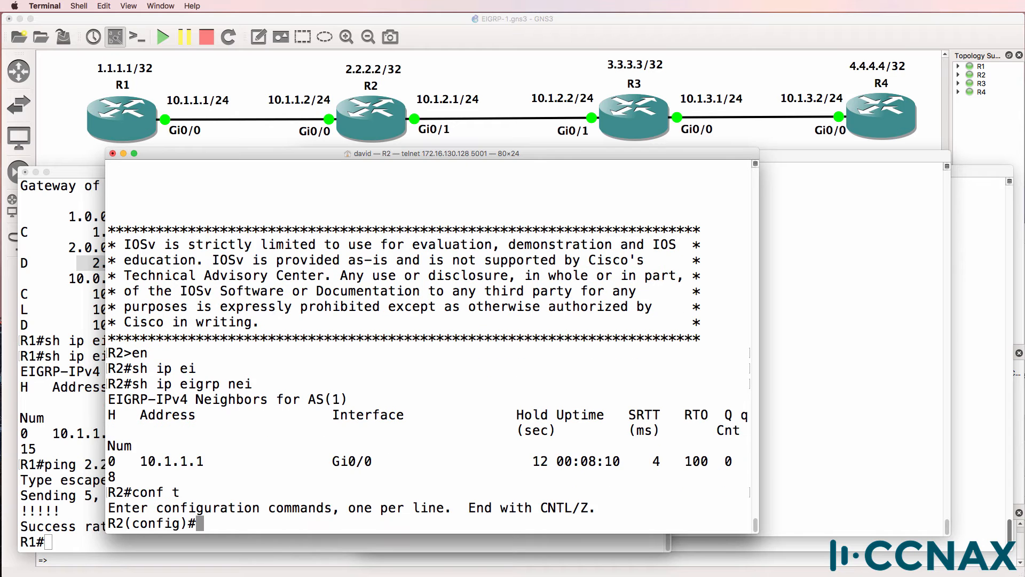
pyautogui.press('ctrl+z')
pyautogui.write('conf t')
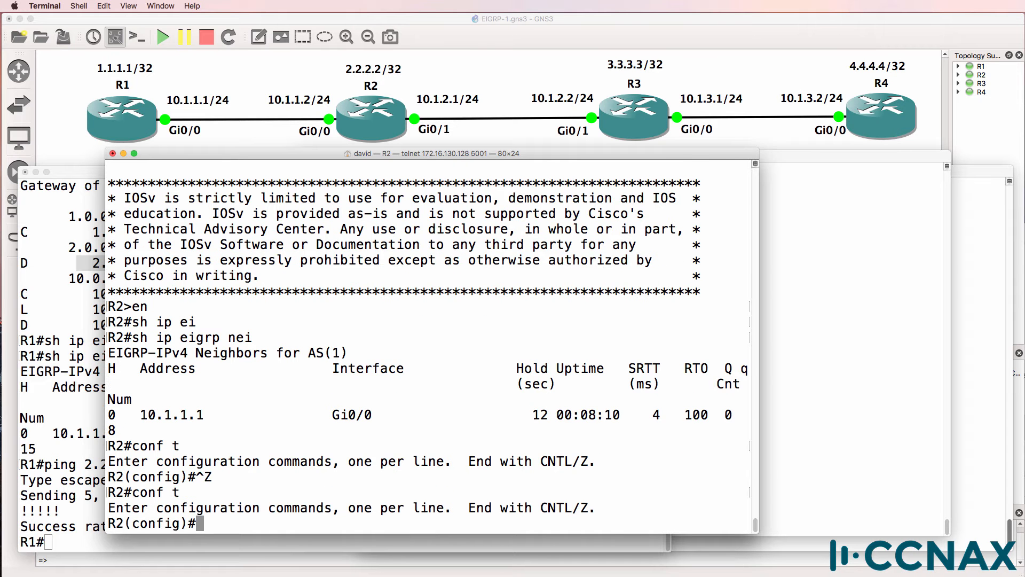
pyautogui.press('ctrl+z')
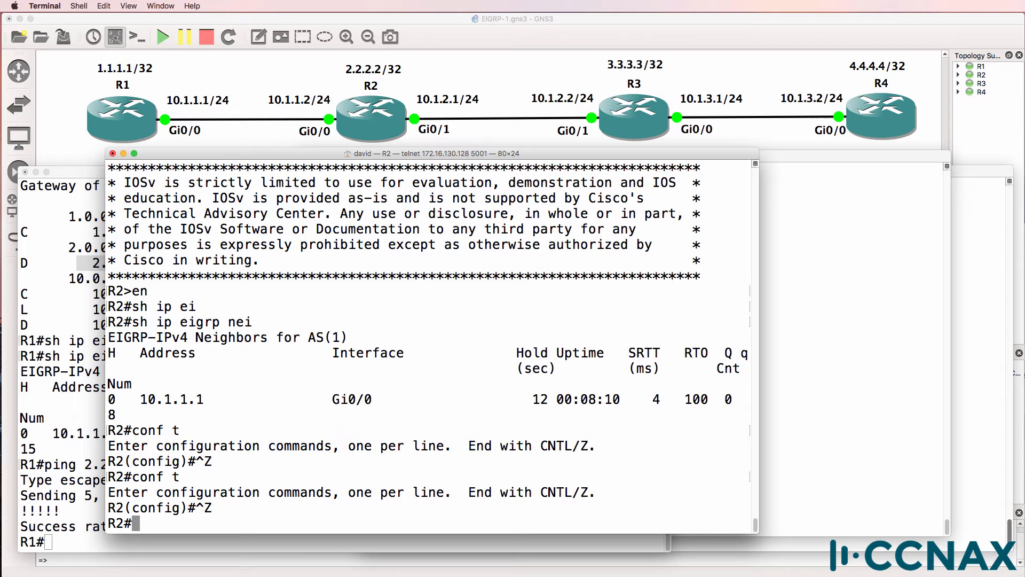
pyautogui.write('sh run | i log')
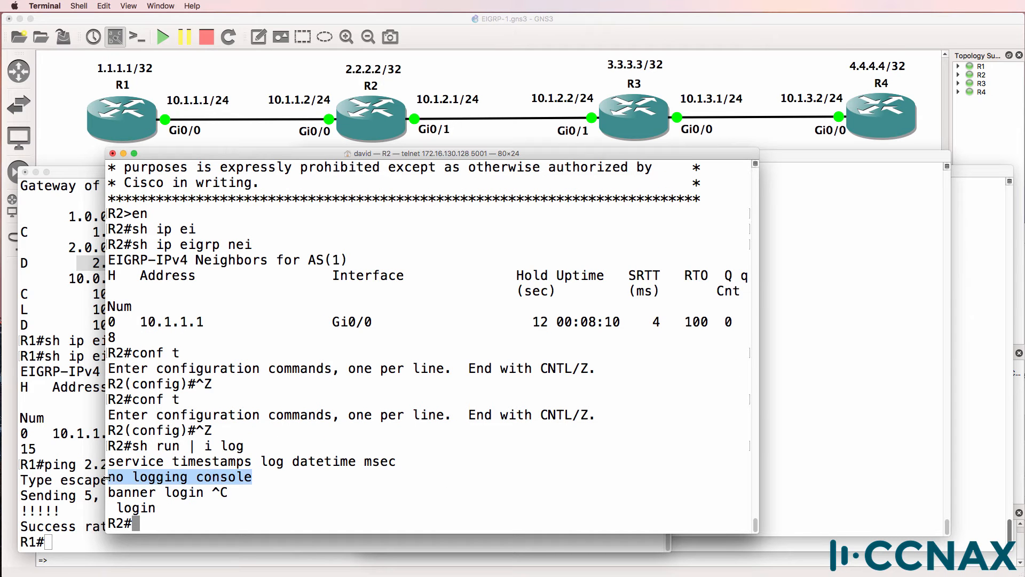
# - Check R2's logging config, try terminal monitor, then configure logging console
pyautogui.write('term mon')
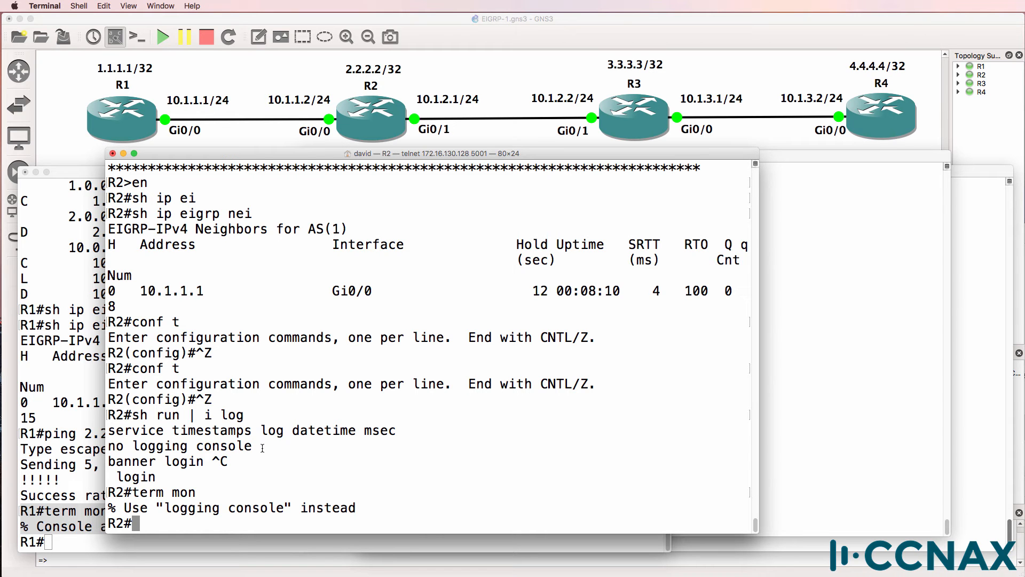
pyautogui.write('c')
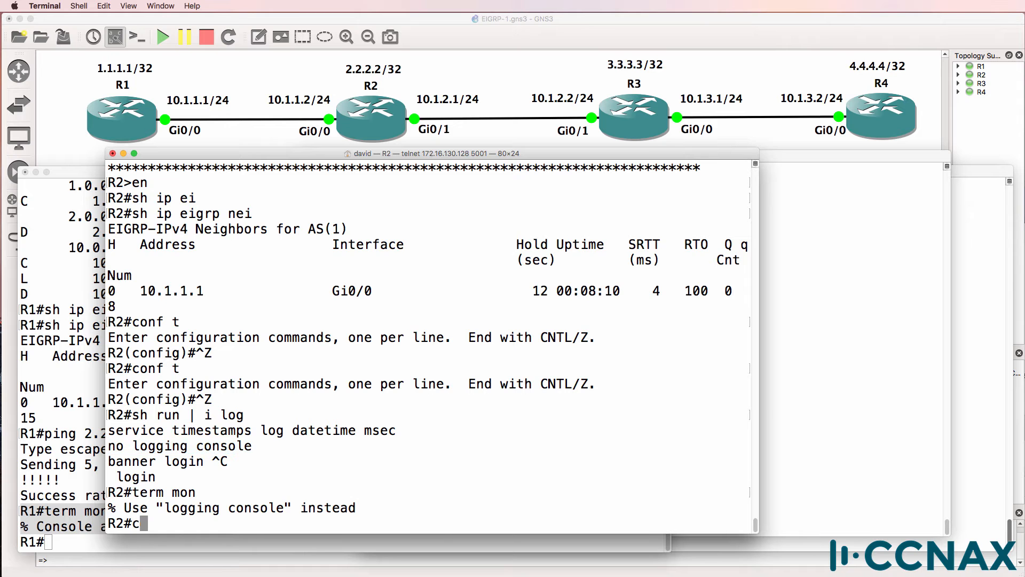
pyautogui.write('logging consol')
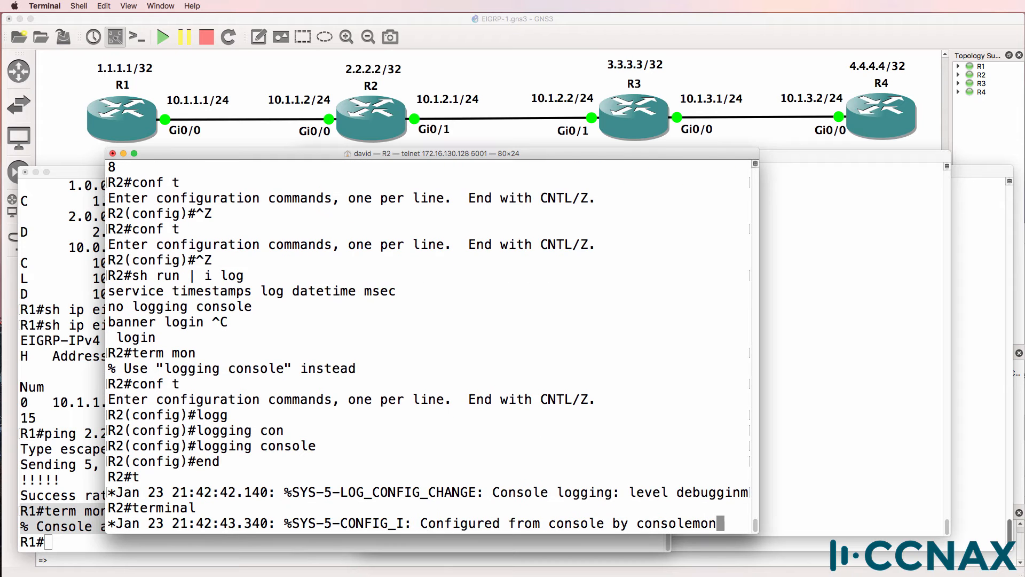
# - Enable terminal monitor on R2, highlight the DUAL neighbor 10.2.2.2 messages and recheck EIGRP neighbors
pyautogui.write('erminal monitor')
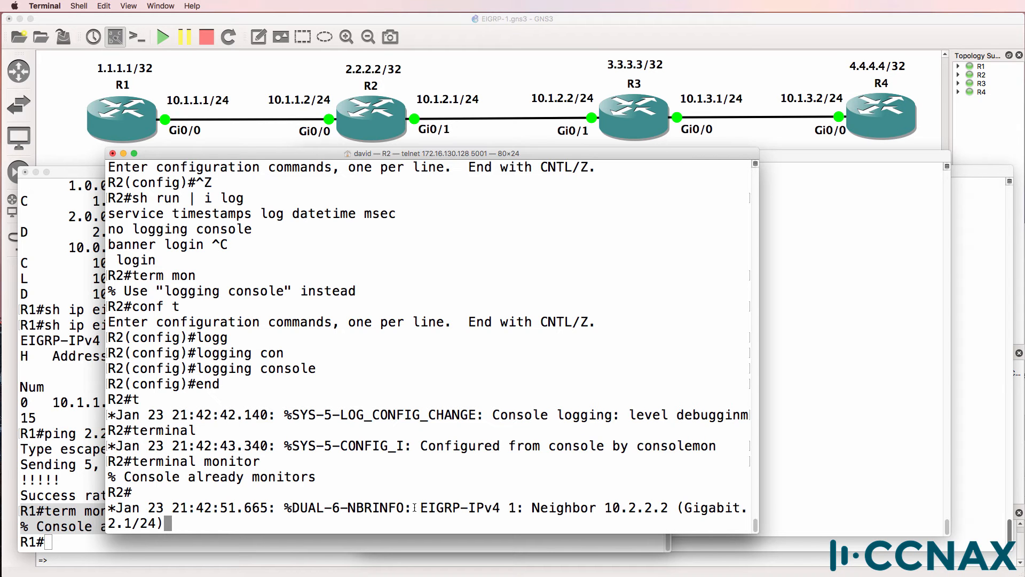
pyautogui.doubleClick(308, 506)
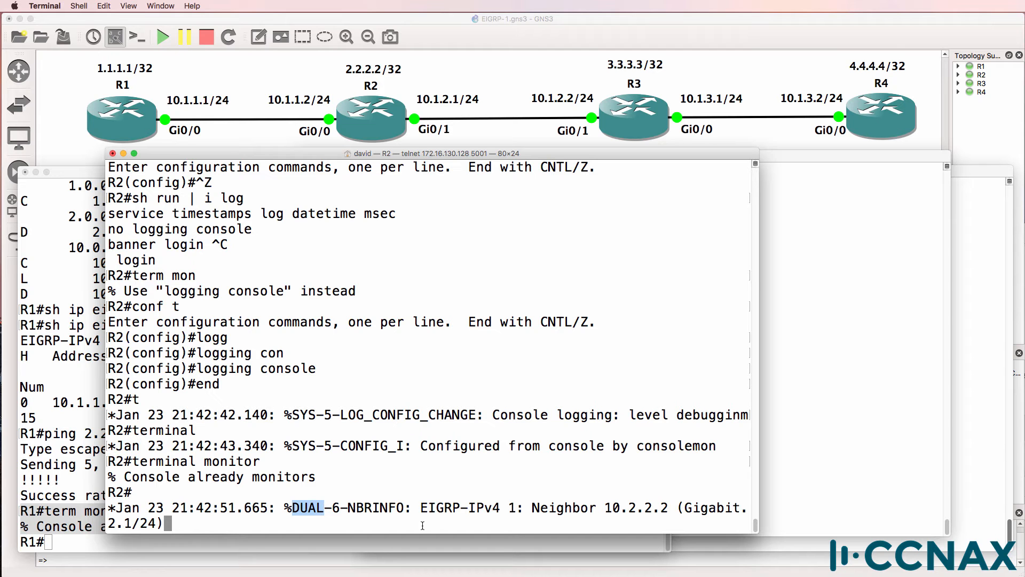
pyautogui.doubleClick(459, 507)
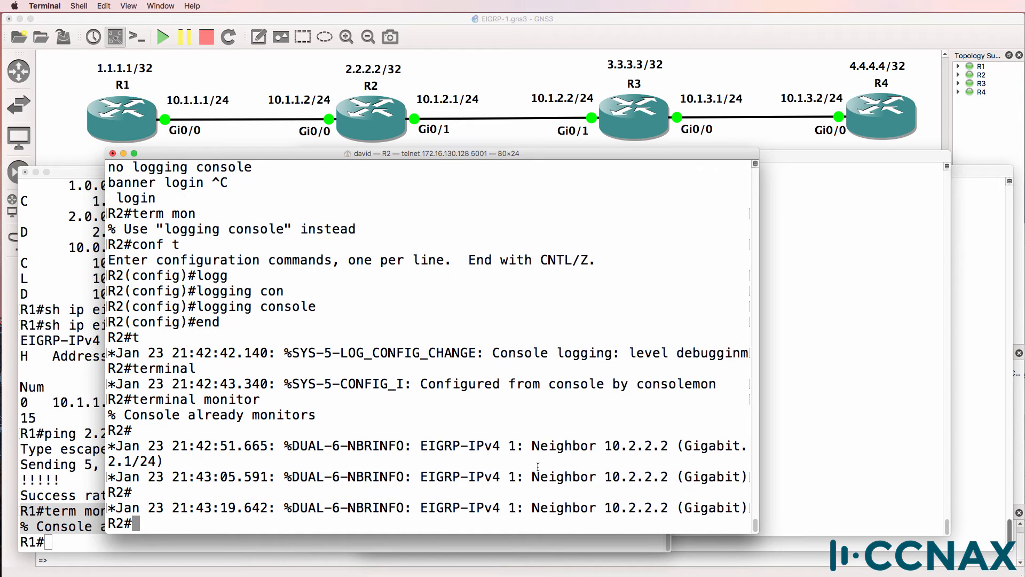
pyautogui.write('sh ip ei')
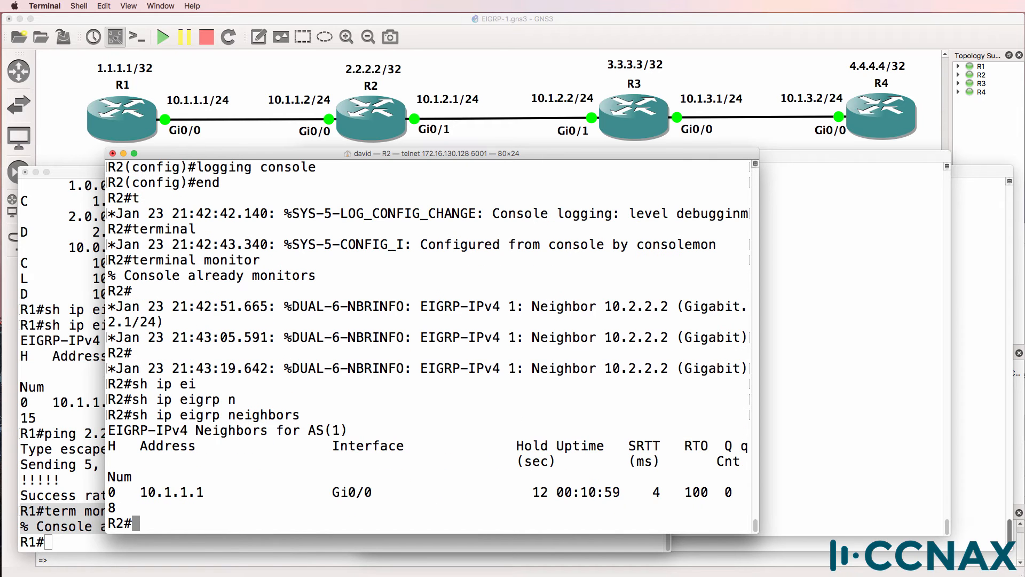
pyautogui.moveTo(444, 340)
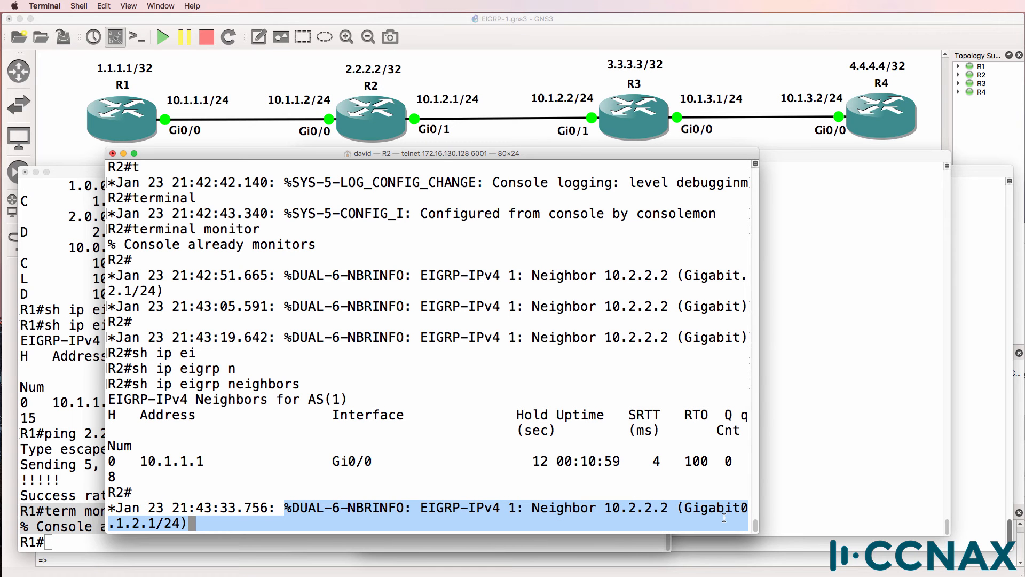
pyautogui.moveTo(756, 471)
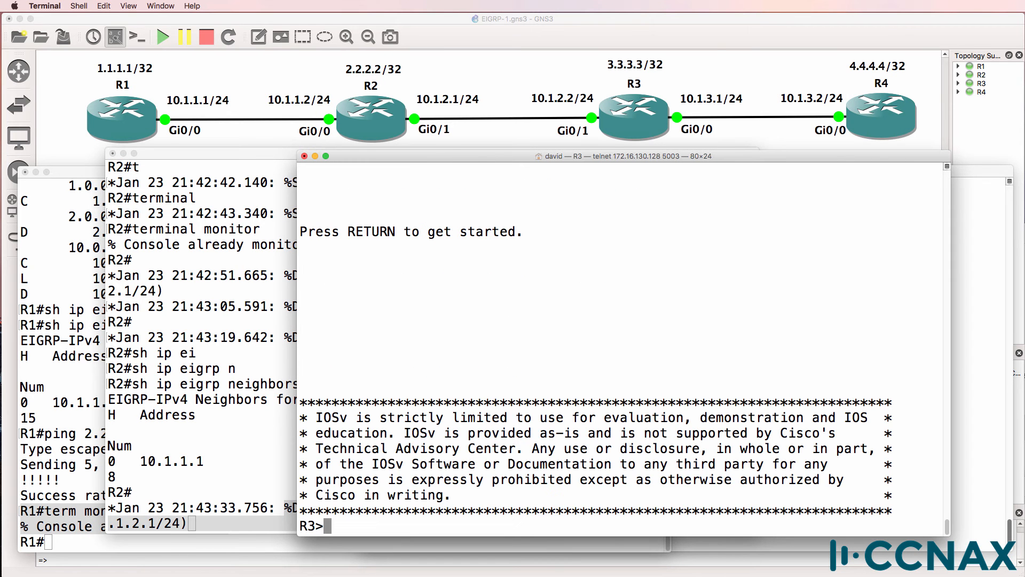
# - On R3 enable terminal monitor and logging console, then return to R2's console
pyautogui.write('en')
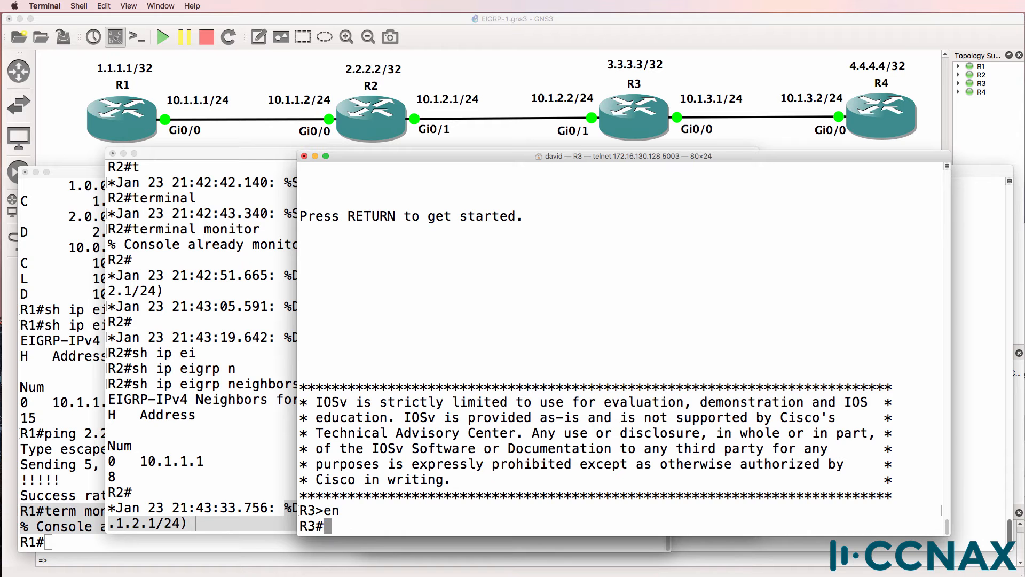
pyautogui.write('term mon')
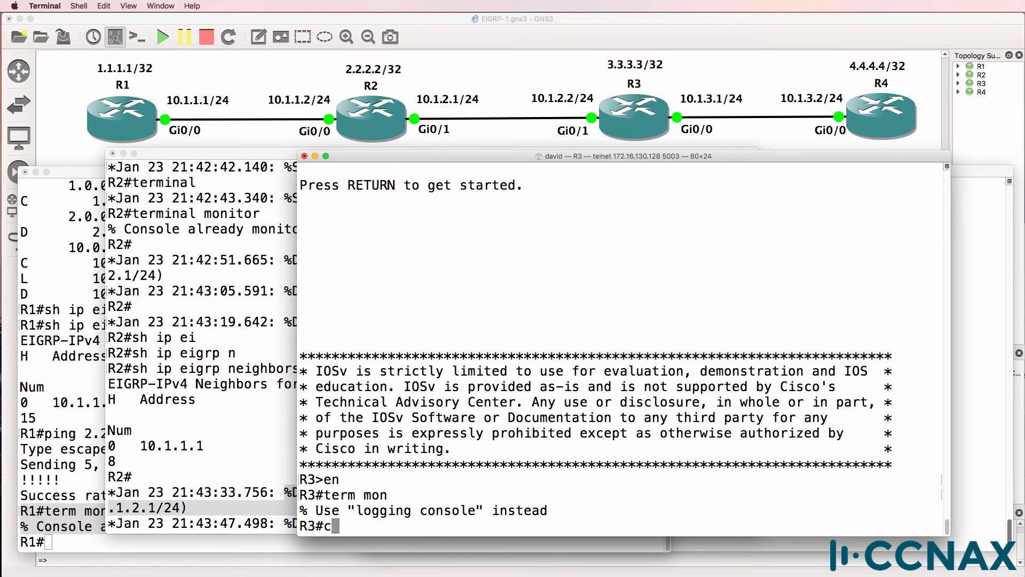
pyautogui.write('logging con')
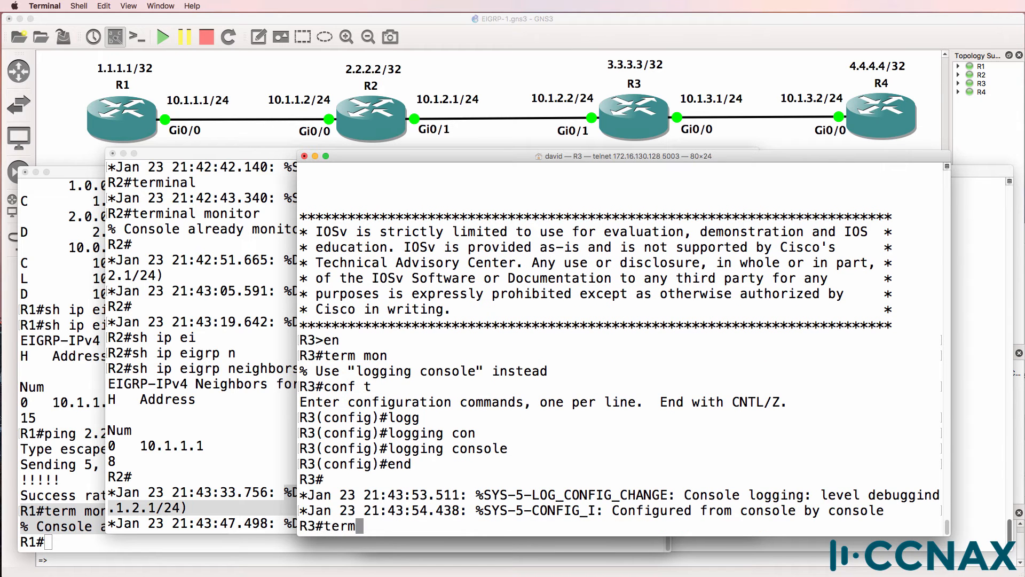
pyautogui.write('term mon')
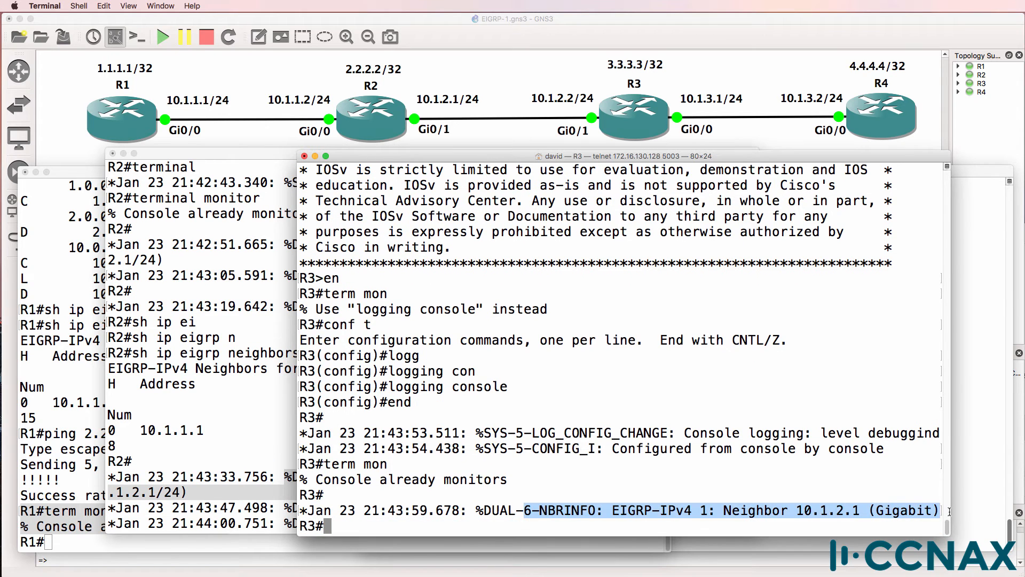
pyautogui.click(197, 167)
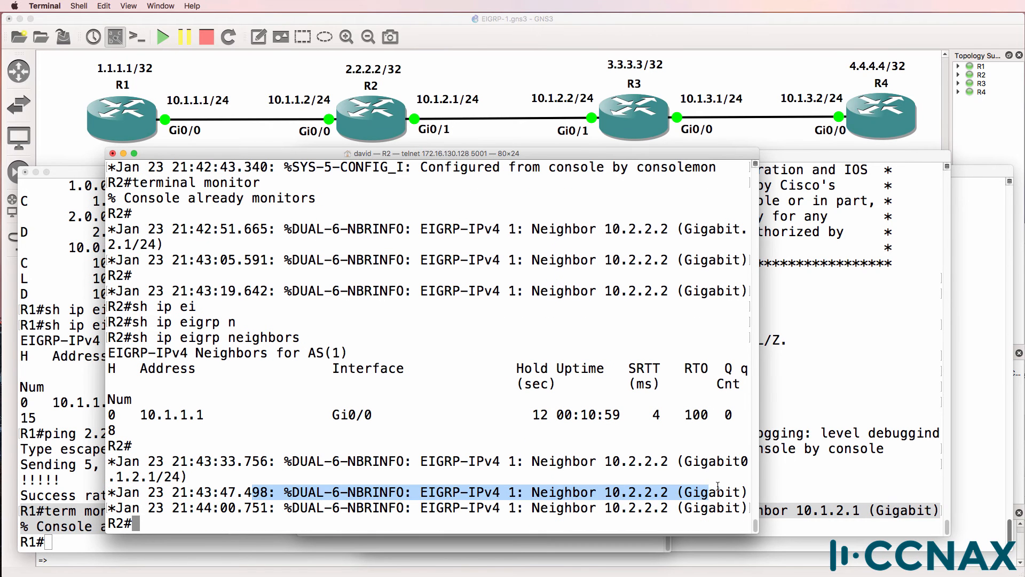
# - Clear R2's logging buffer and redisplay it, showing fresh 'not on common subnet (10.1.2.1/24)' messages
pyautogui.write('s')
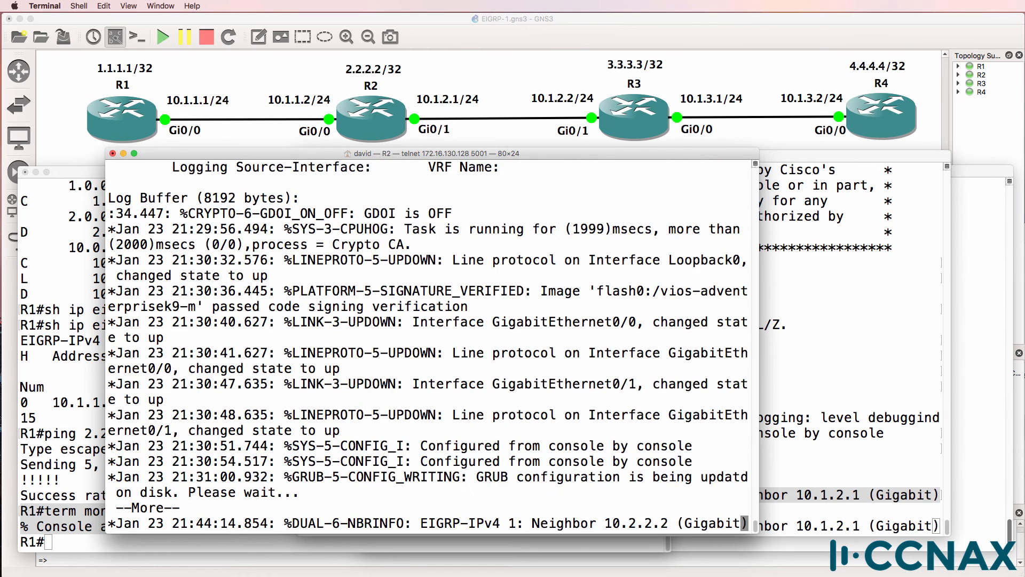
pyautogui.write('sh log ?')
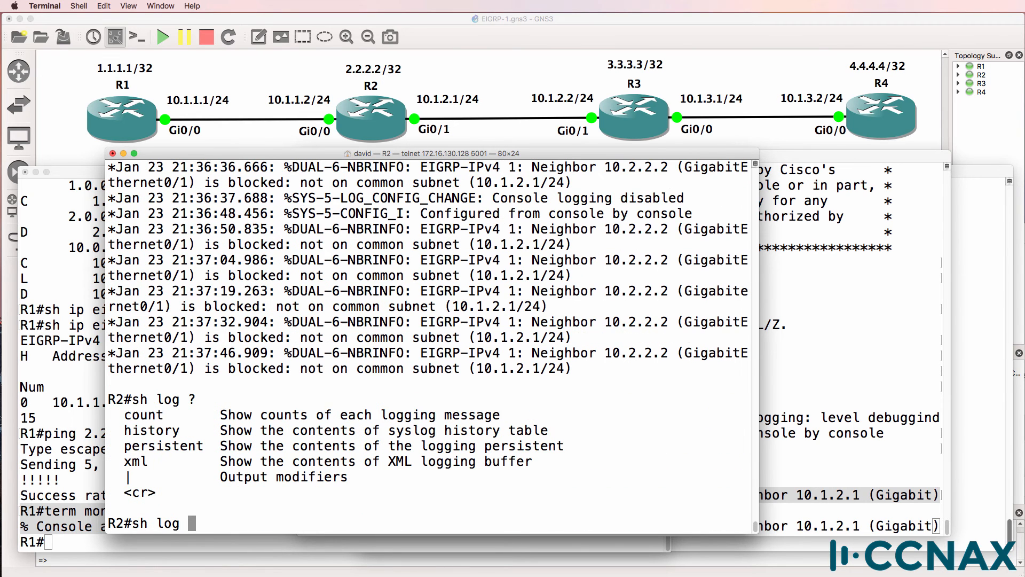
pyautogui.write('| i')
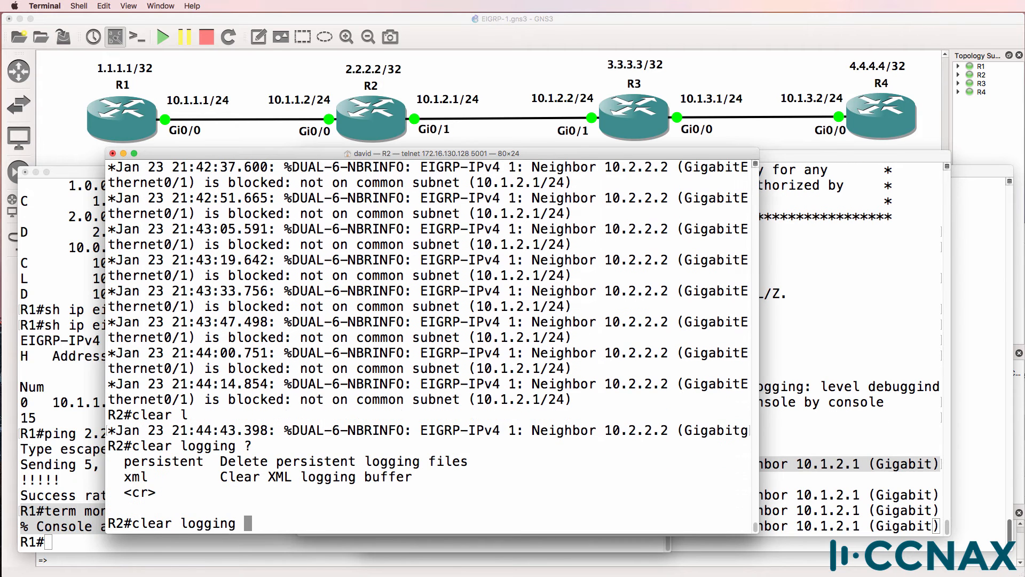
pyautogui.press('enter')
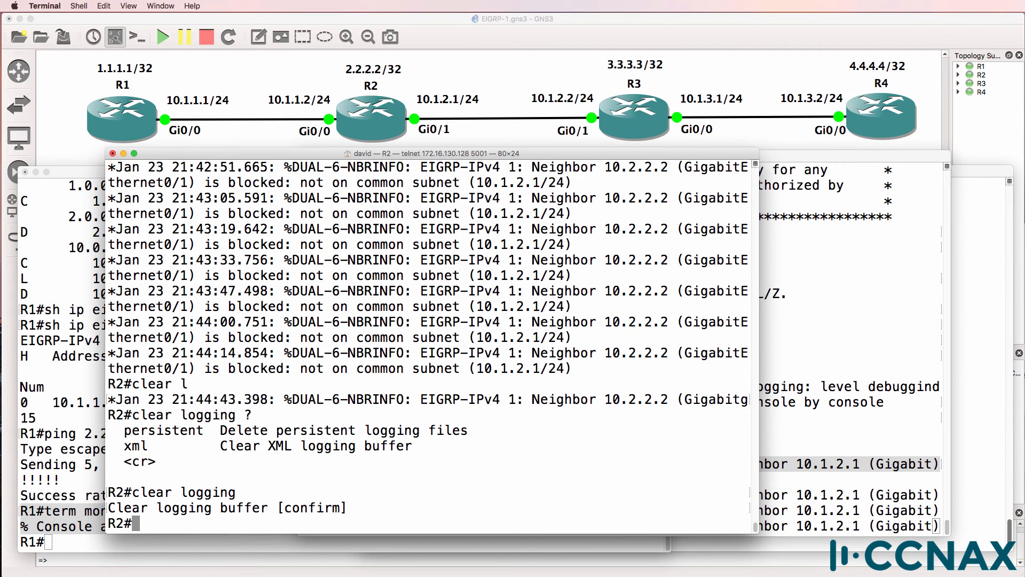
pyautogui.write('show log')
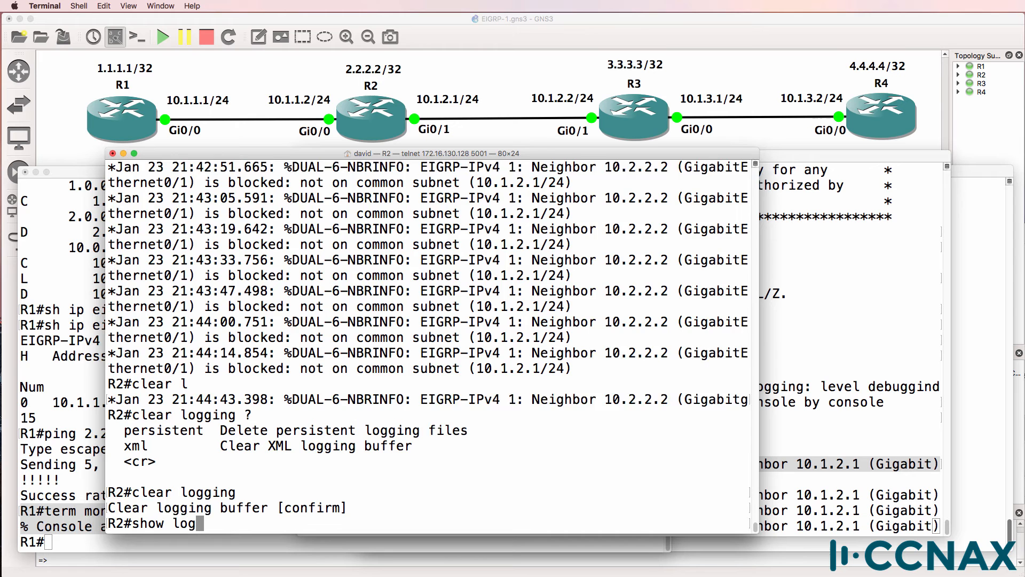
pyautogui.press('Return')
pyautogui.write('s')
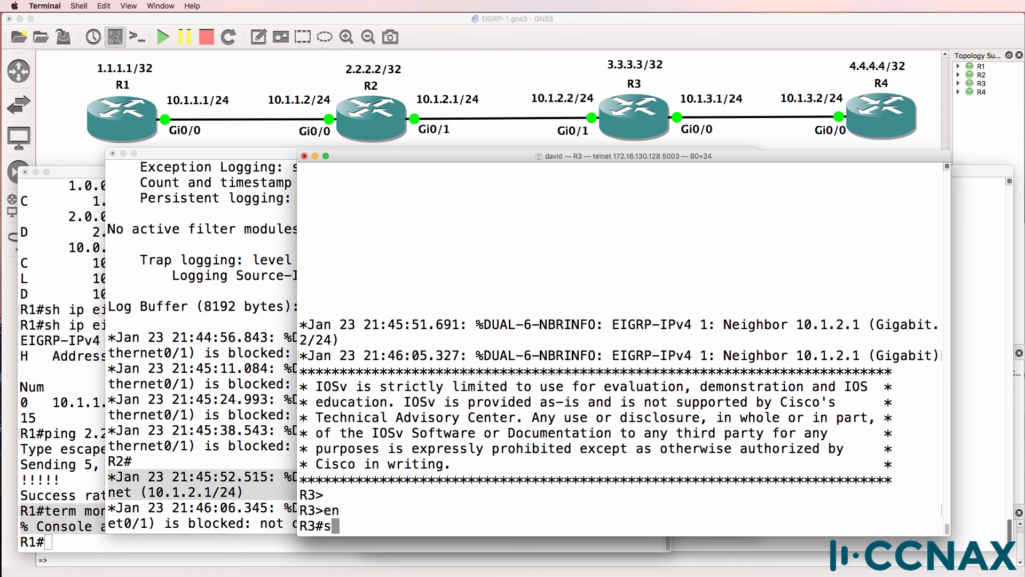
# - Show and clear R3's log (reporting 10.2.2.2/24), then mark R2's 'not on common subnet' message
pyautogui.press('Return')
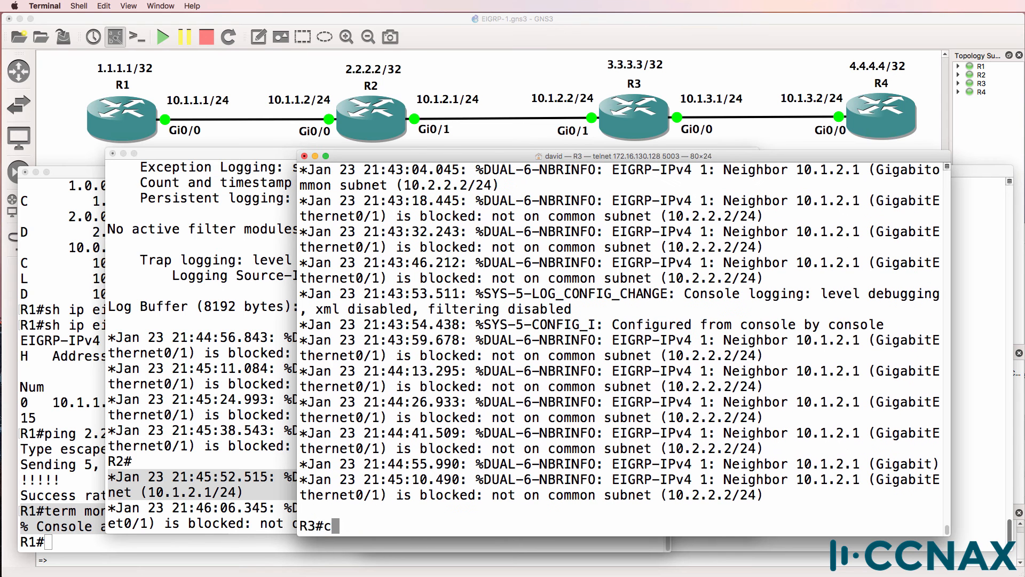
pyautogui.write('clear log')
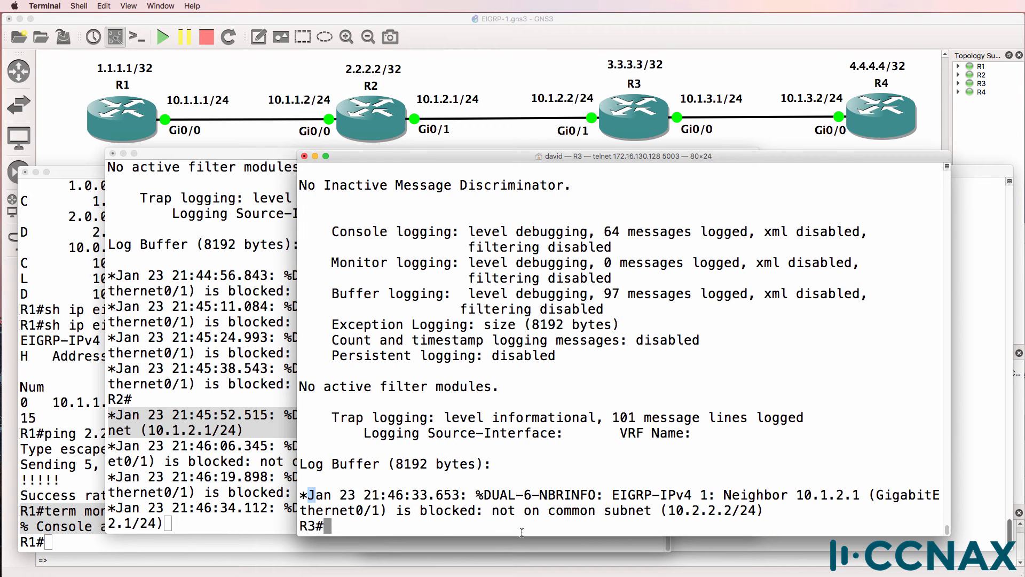
pyautogui.moveTo(311, 494); pyautogui.dragTo(831, 510)
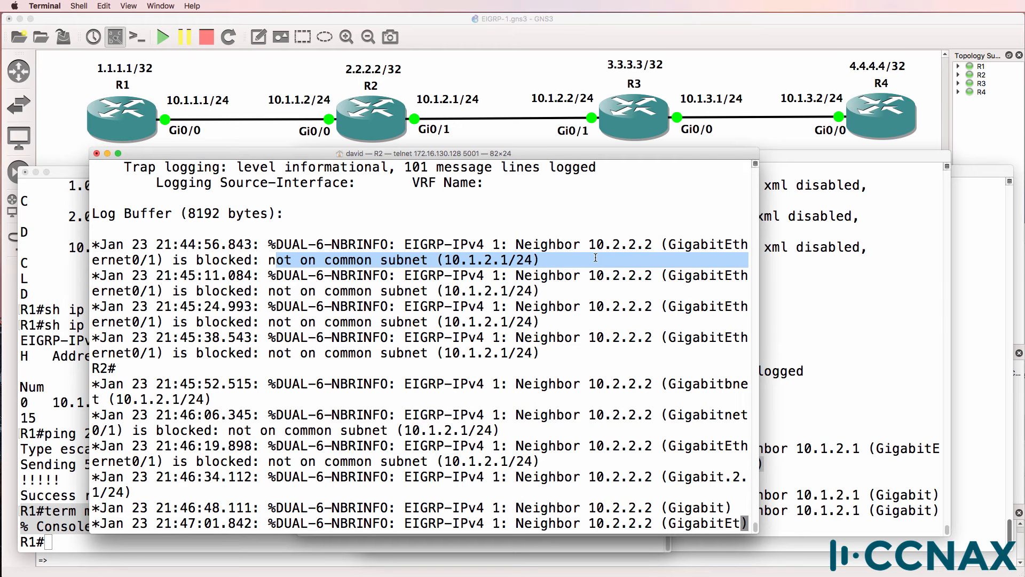
pyautogui.moveTo(464, 109)
pyautogui.write('show log')
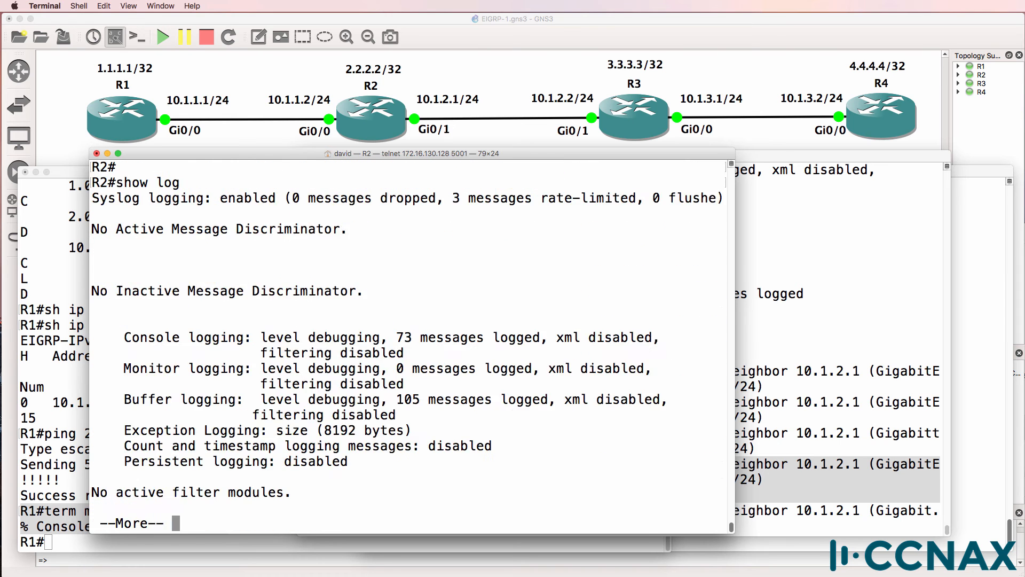
# - Exit R2's log pager and display Gi0/1's running config showing 10.1.2.1 255.255.255.0
pyautogui.press('space')
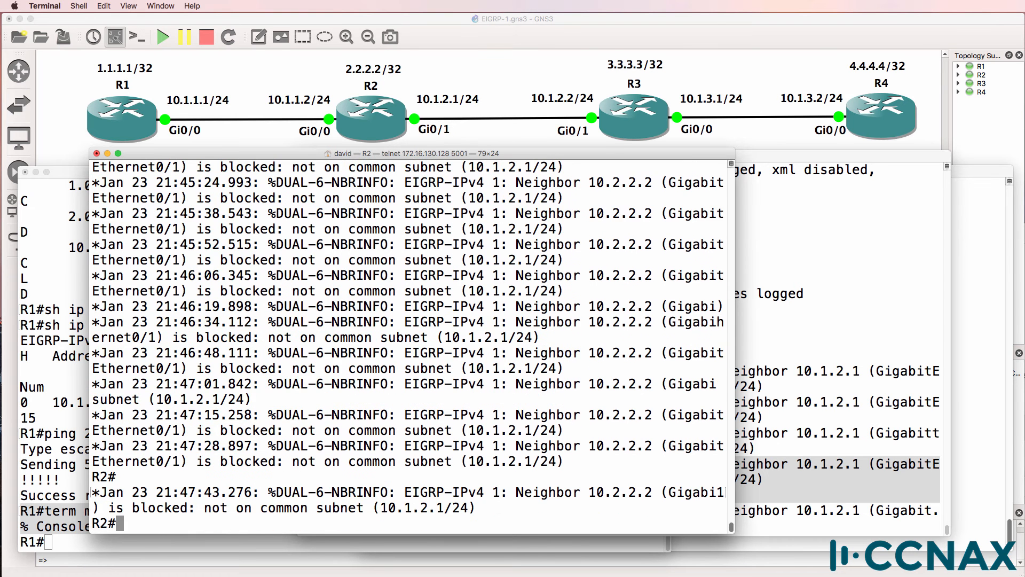
pyautogui.write('h')
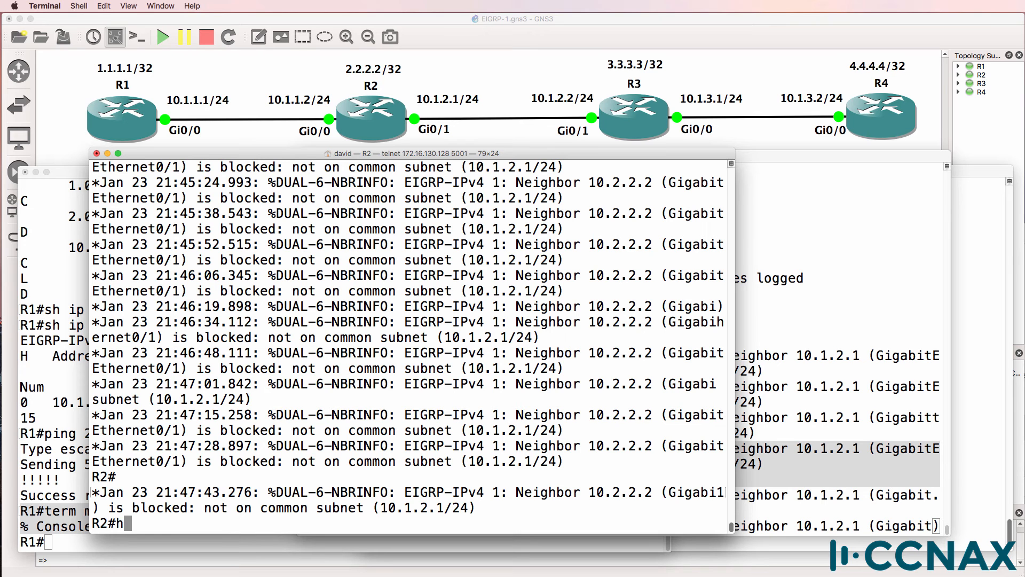
pyautogui.write('sh run int g0/1')
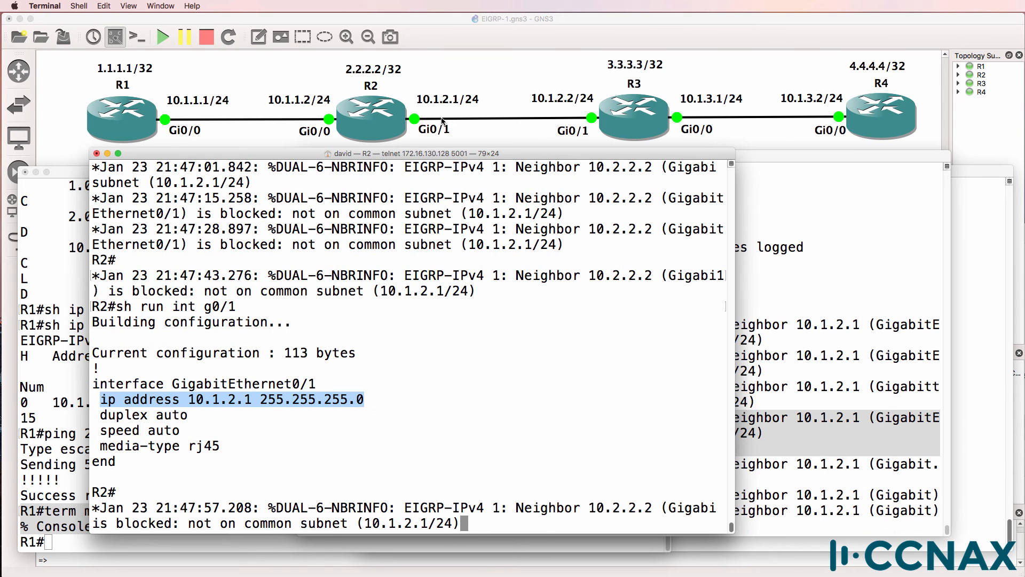
pyautogui.moveTo(388, 388)
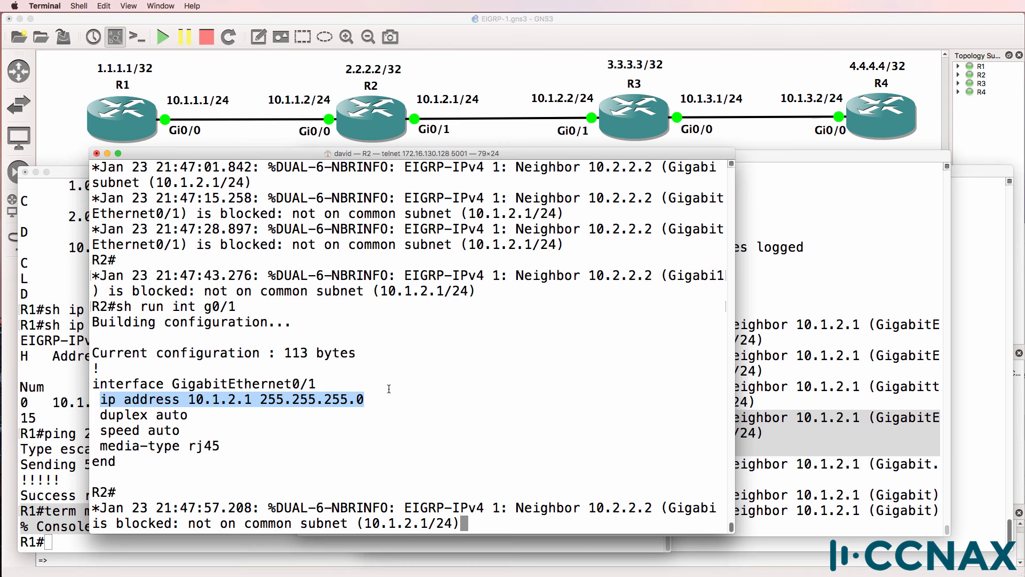
# - On R3 readdress Gi0/1 to 10.1.2.2 255.255.255.0 and confirm neighbors 10.1.2.1 and 10.1.3.2
pyautogui.click(644, 154)
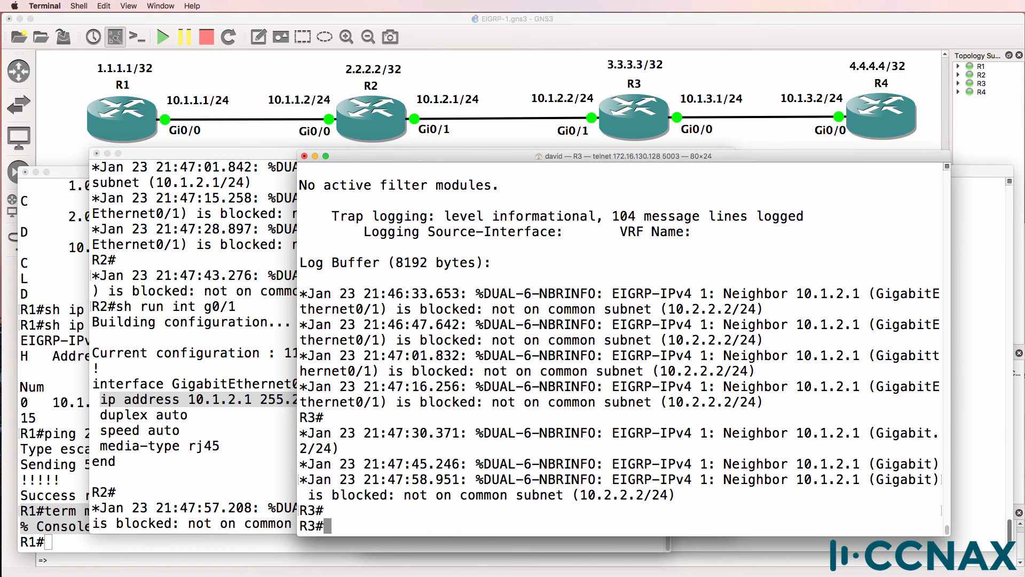
pyautogui.write('sh run')
pyautogui.write('conf t')
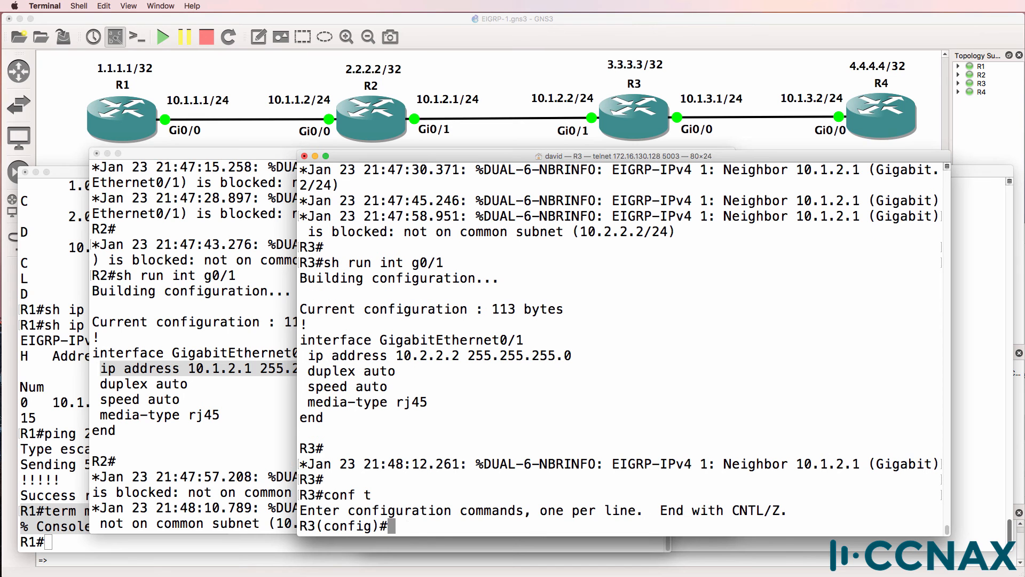
pyautogui.write('int g0/1')
pyautogui.write('ip address 10.1.2.2 255.255.255.0')
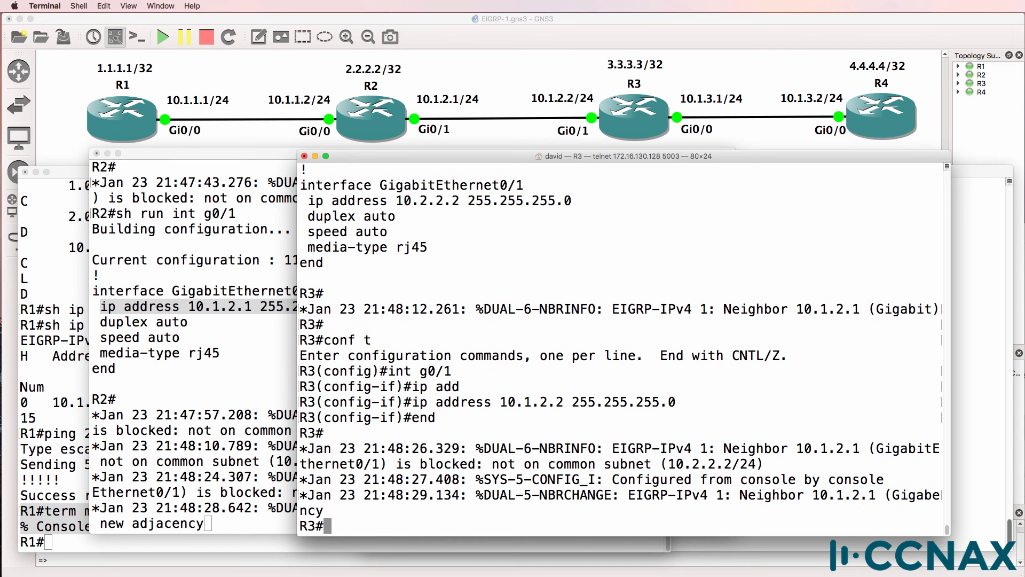
pyautogui.write('sh ip eigrp neighbors')
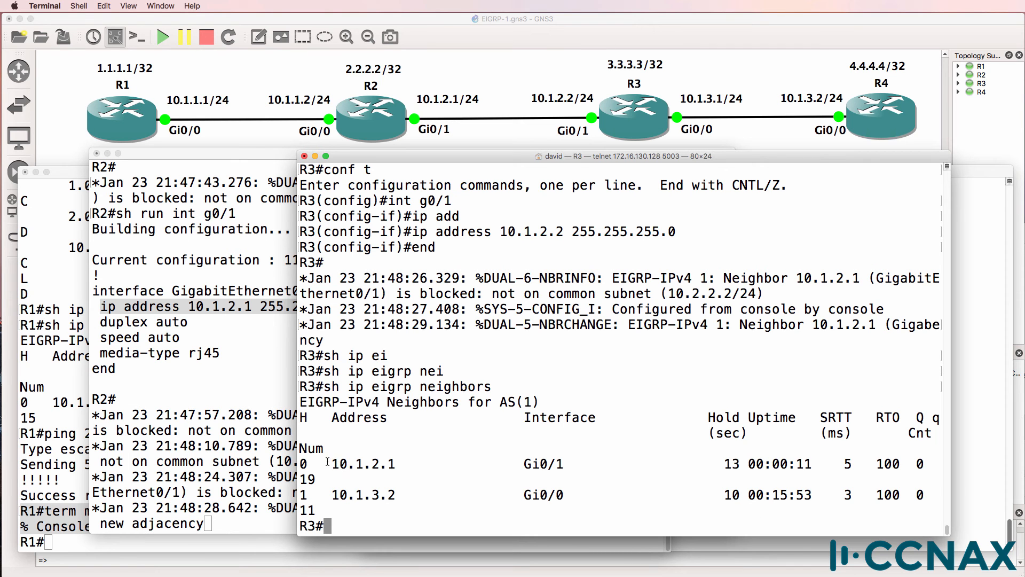
# - Run show ip eigrp neighbors on R2, listing 10.1.2.2 on Gi0/1 and 10.1.1.1 on Gi0/0
pyautogui.doubleClick(363, 463)
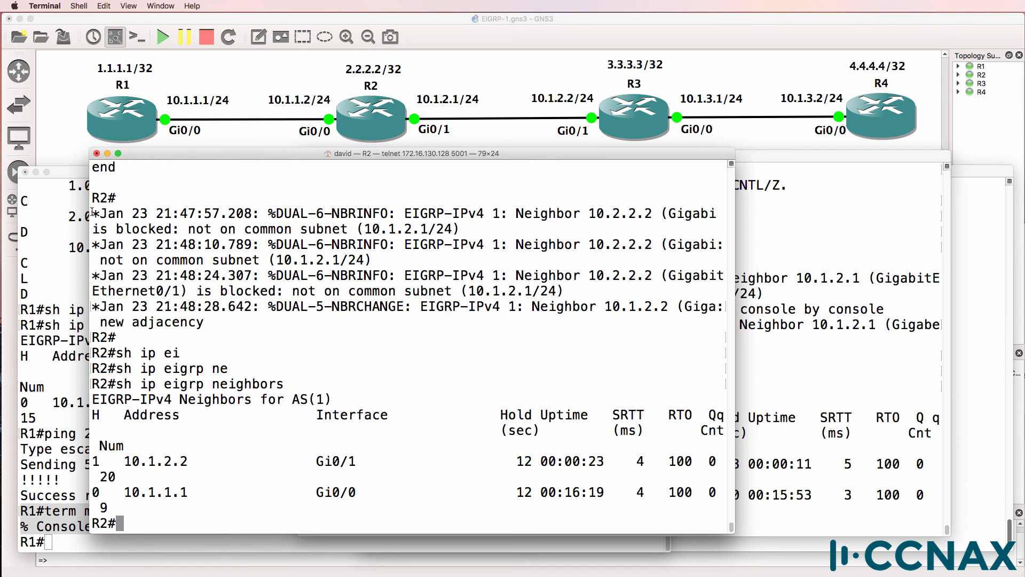
# - Run show ip route on R1, revealing EIGRP routes to 3.3.3.3, 4.4.4.4 and 10.1.3.0 via 10.1.1.2
pyautogui.moveTo(95, 213); pyautogui.dragTo(604, 229)
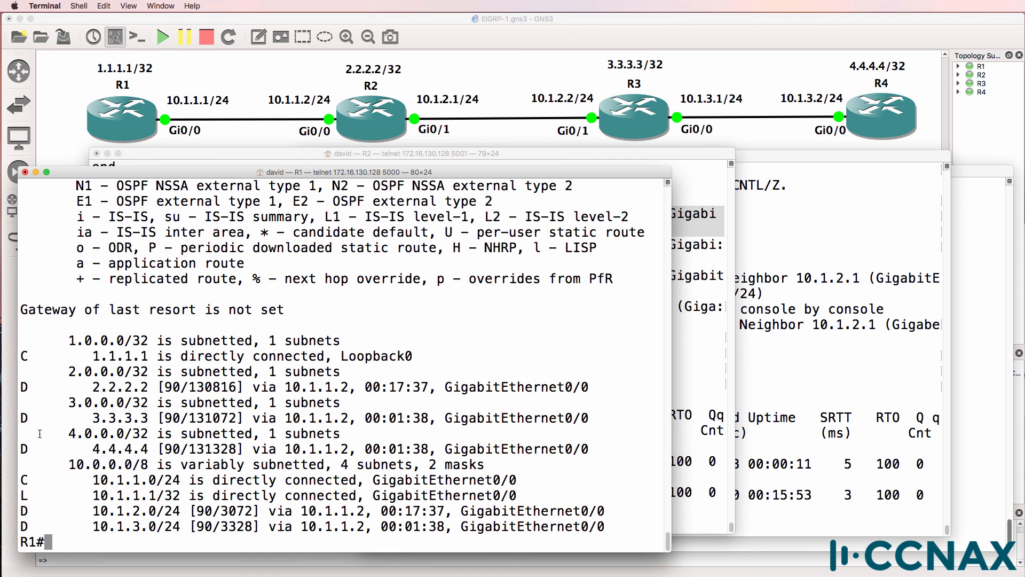
# - Mark R1's 4.4.4.4 route, ping 4.4.4.4 successfully, then begin a terminal command on R2
pyautogui.moveTo(40, 433); pyautogui.dragTo(627, 448)
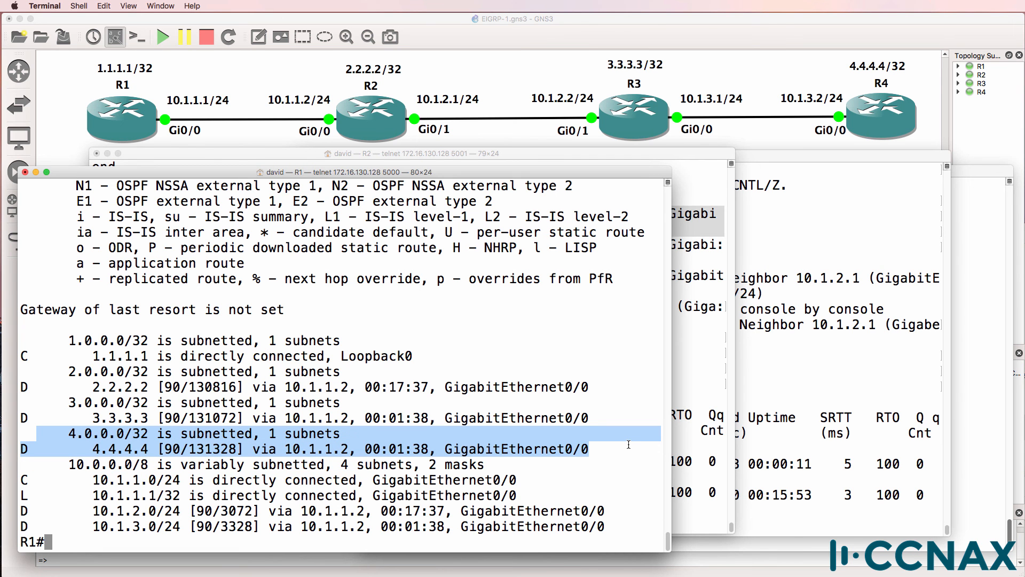
pyautogui.write('ping 4')
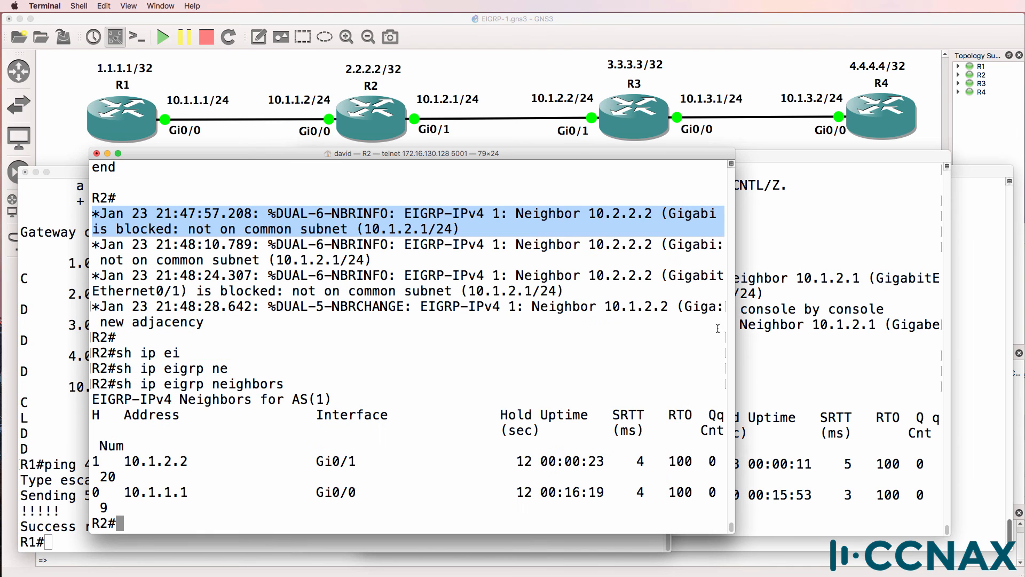
pyautogui.write('term')
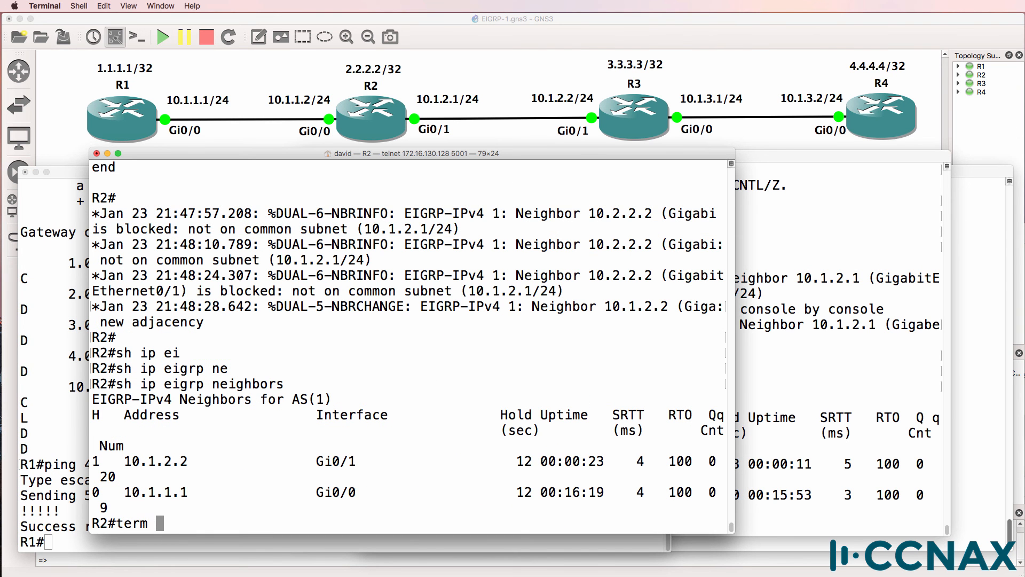